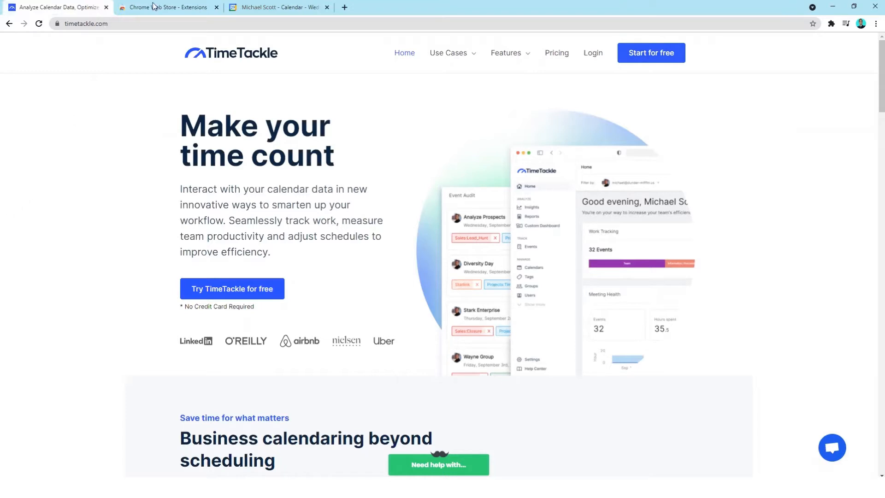
- Search the Chrome Web Store for 'timetackle' and open the TimeTackle listing
{"action": "left_click", "coordinate": [164, 7]}
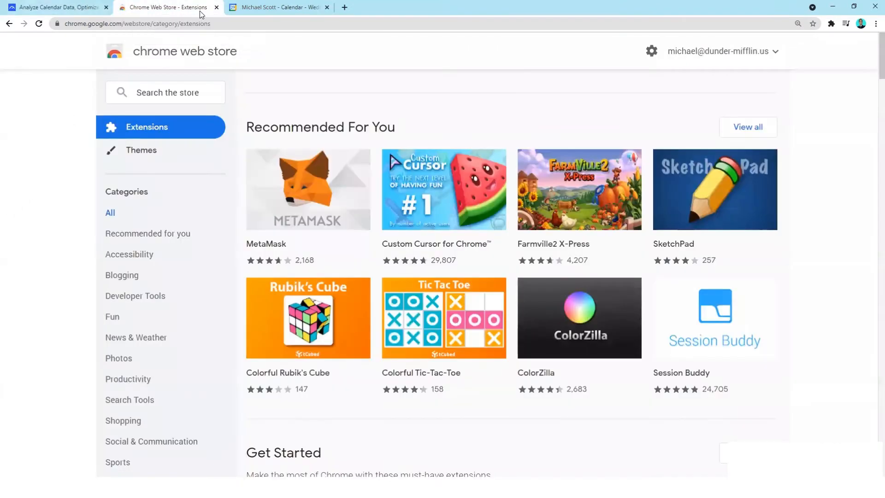
{"action": "type", "text": "ti"}
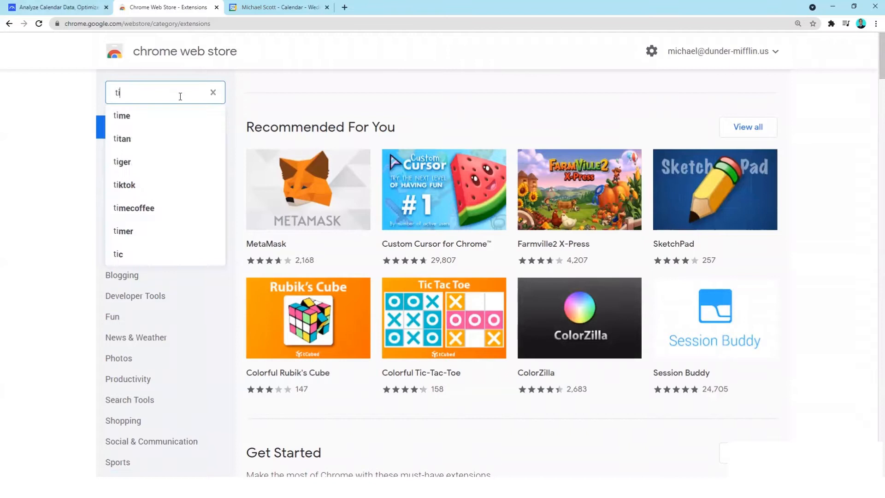
{"action": "type", "text": "timetackle"}
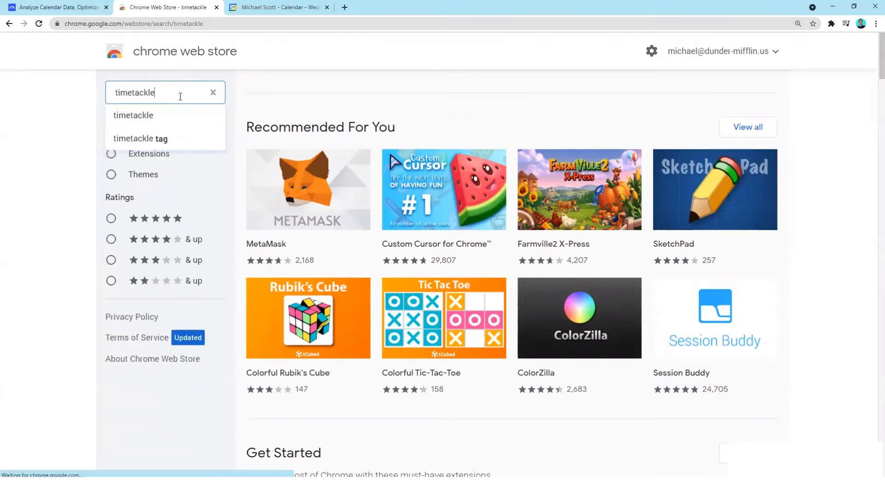
{"action": "left_click", "coordinate": [133, 115]}
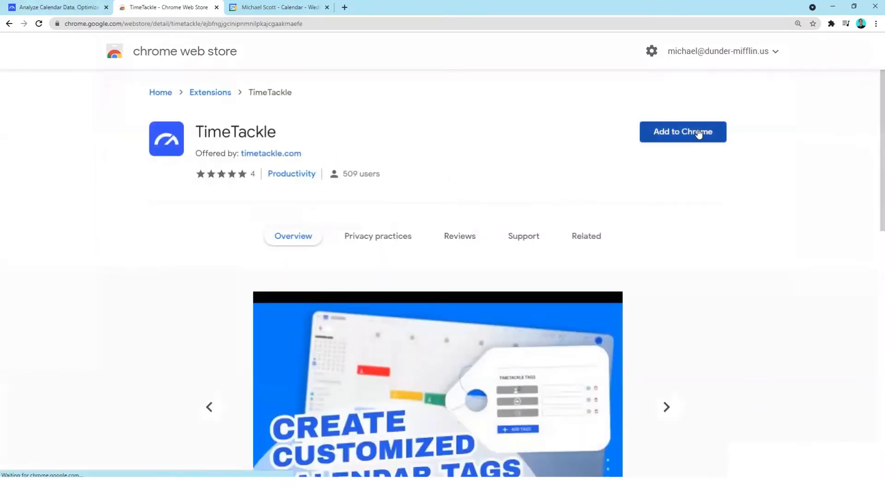
- Add TimeTackle to Chrome, check the extensions list, and return to Google Calendar
{"action": "left_click", "coordinate": [682, 132]}
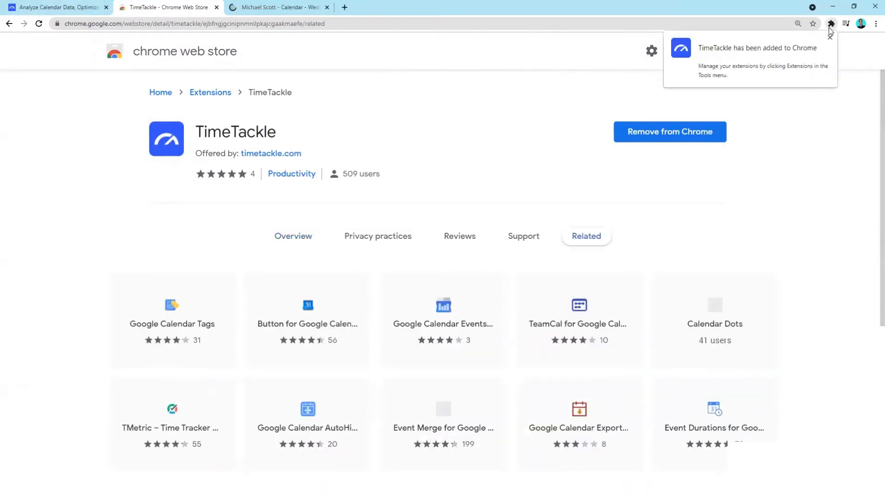
{"action": "left_click", "coordinate": [831, 23]}
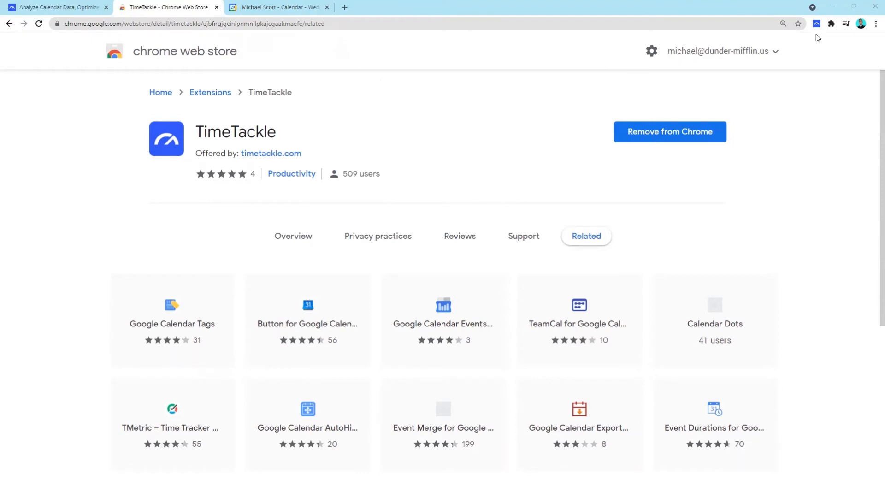
{"action": "left_click", "coordinate": [276, 8]}
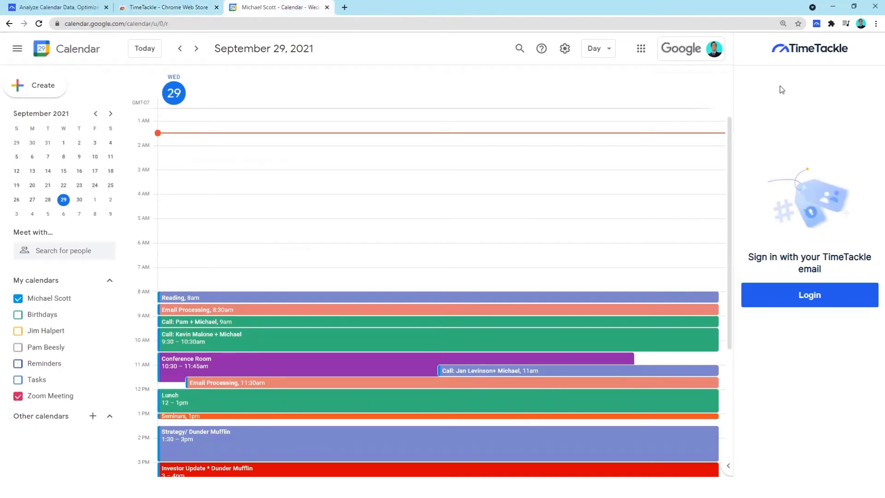
{"action": "mouse_move", "coordinate": [713, 111]}
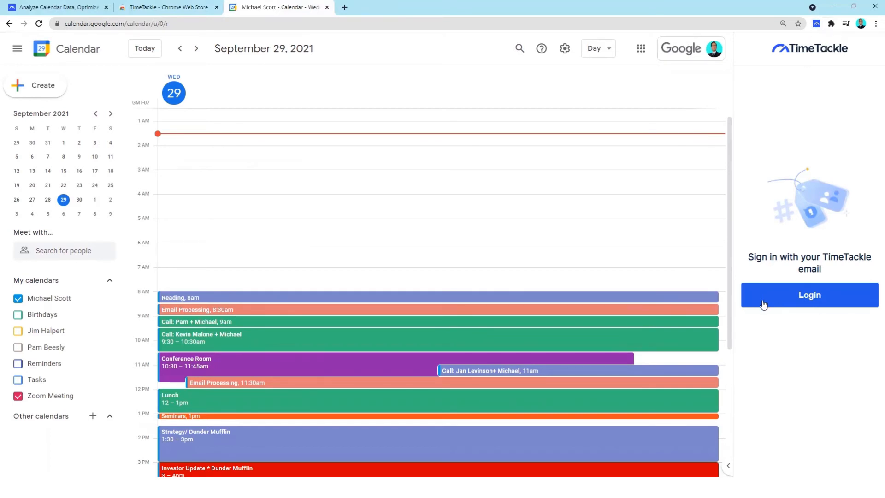
- Log in to TimeTackle with the Google account and approve its access request
{"action": "left_click", "coordinate": [808, 295]}
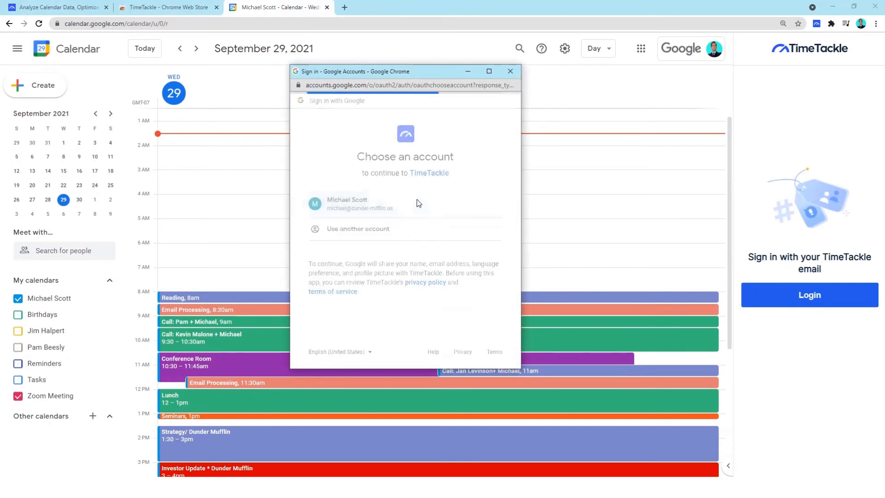
{"action": "left_click", "coordinate": [360, 203]}
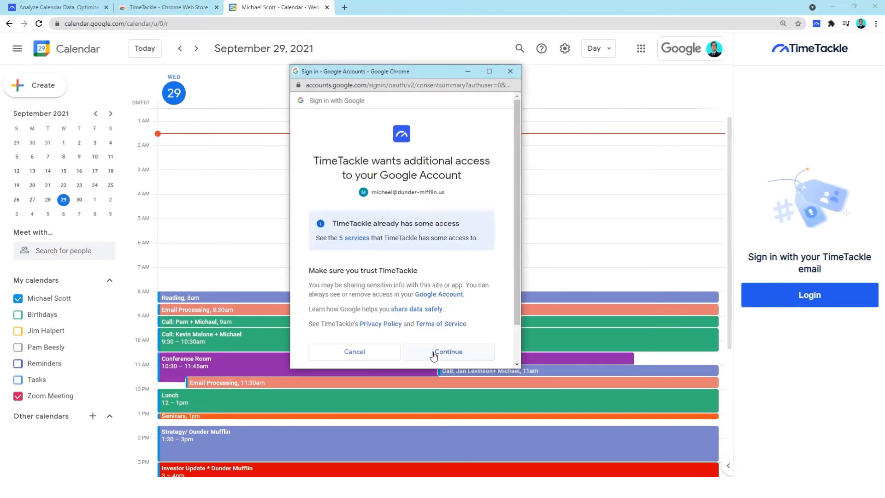
{"action": "left_click", "coordinate": [448, 352]}
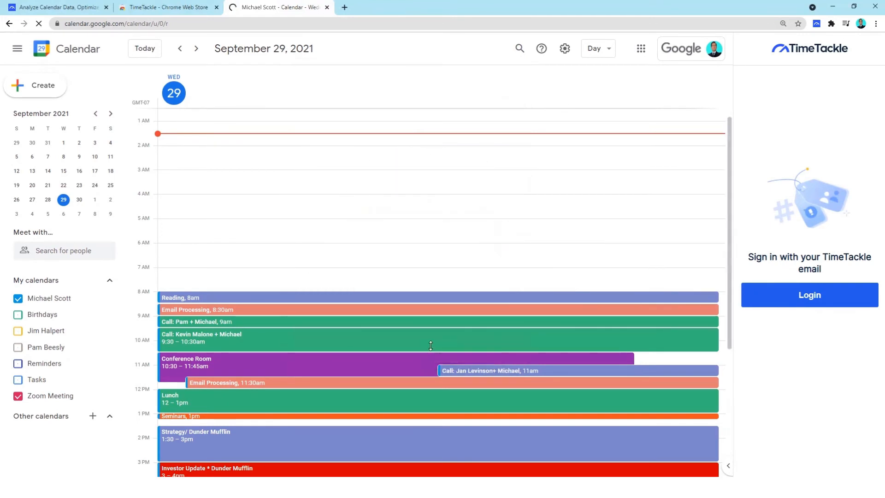